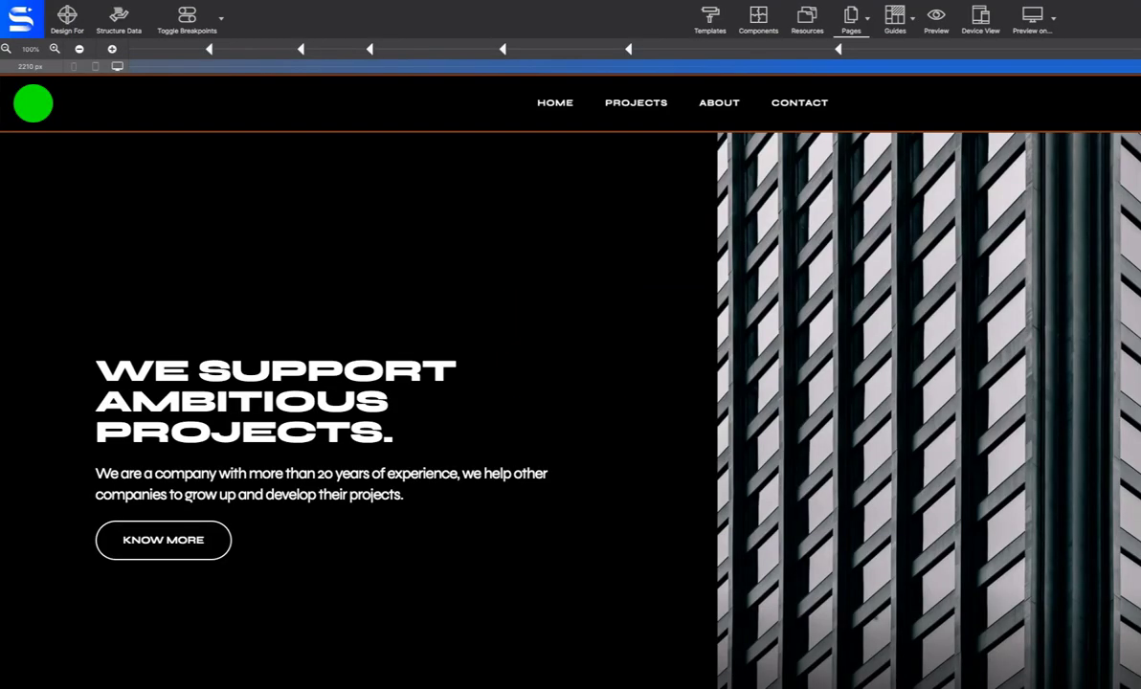
- Scroll through the coffee roasters home page to bring the navbar into view
scroll(down, 3)
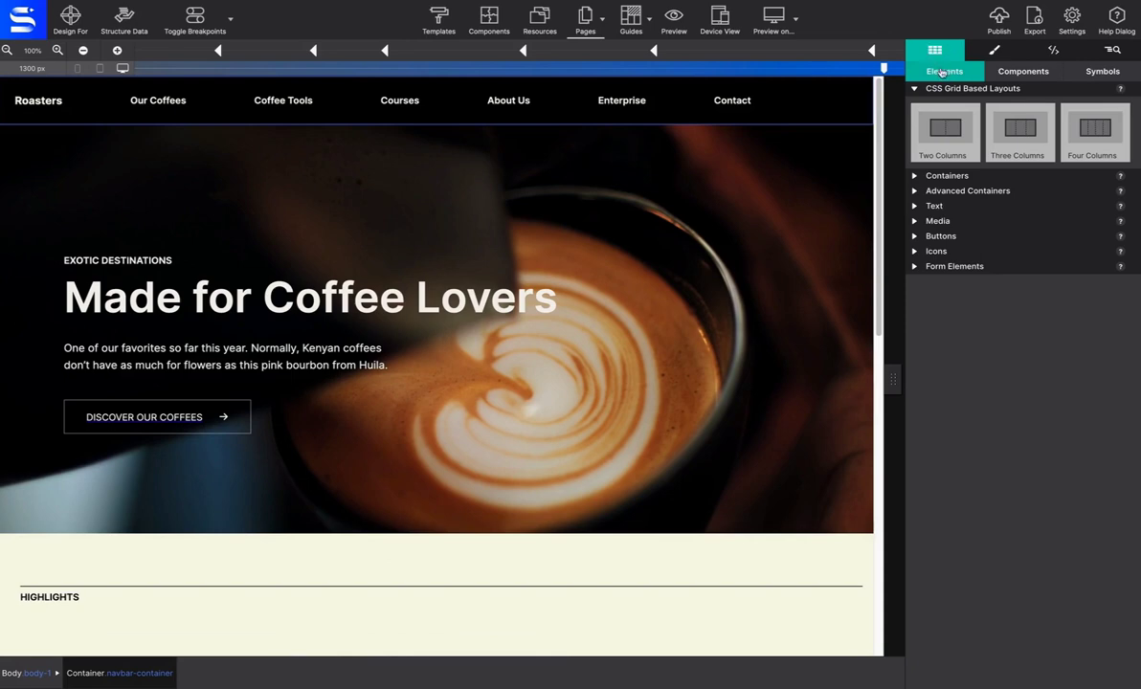
- Create a symbol from the selected navbar, rename it 'Menu', and check its See on page list
click(1102, 71)
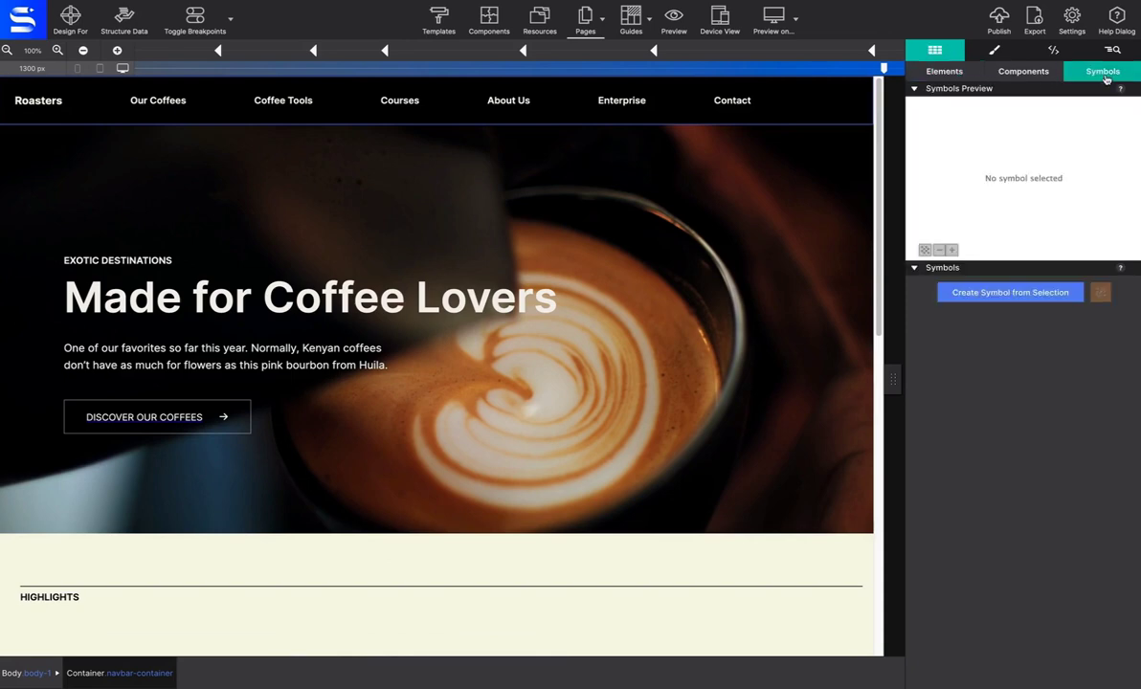
mouse_move(1053, 231)
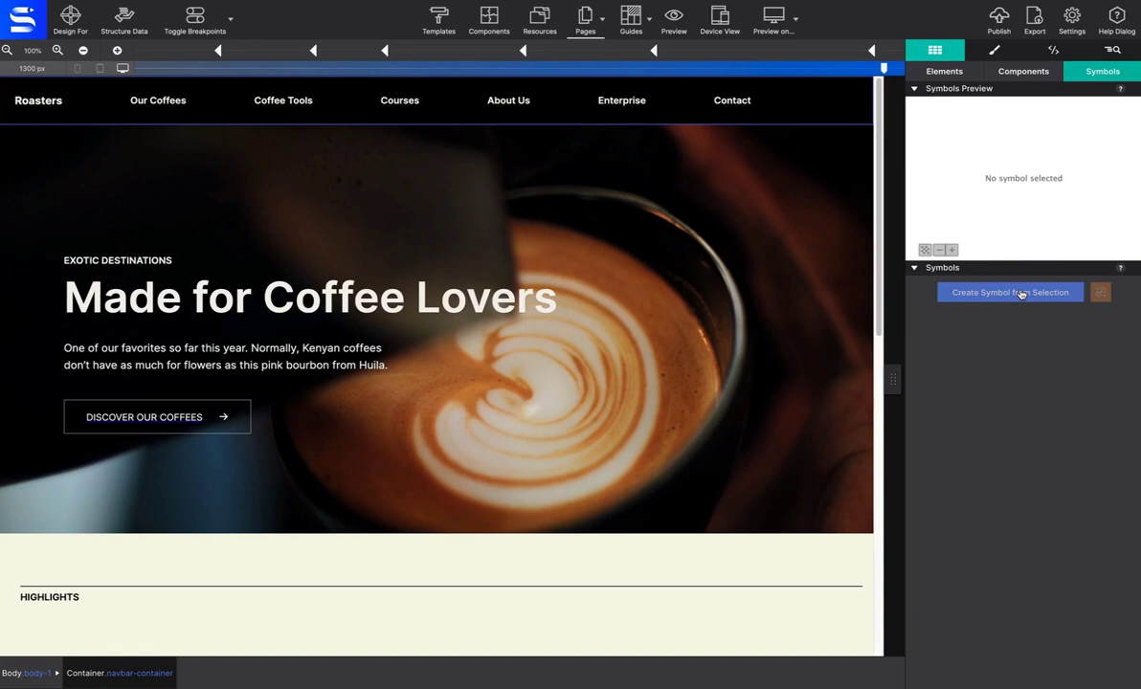
click(1010, 292)
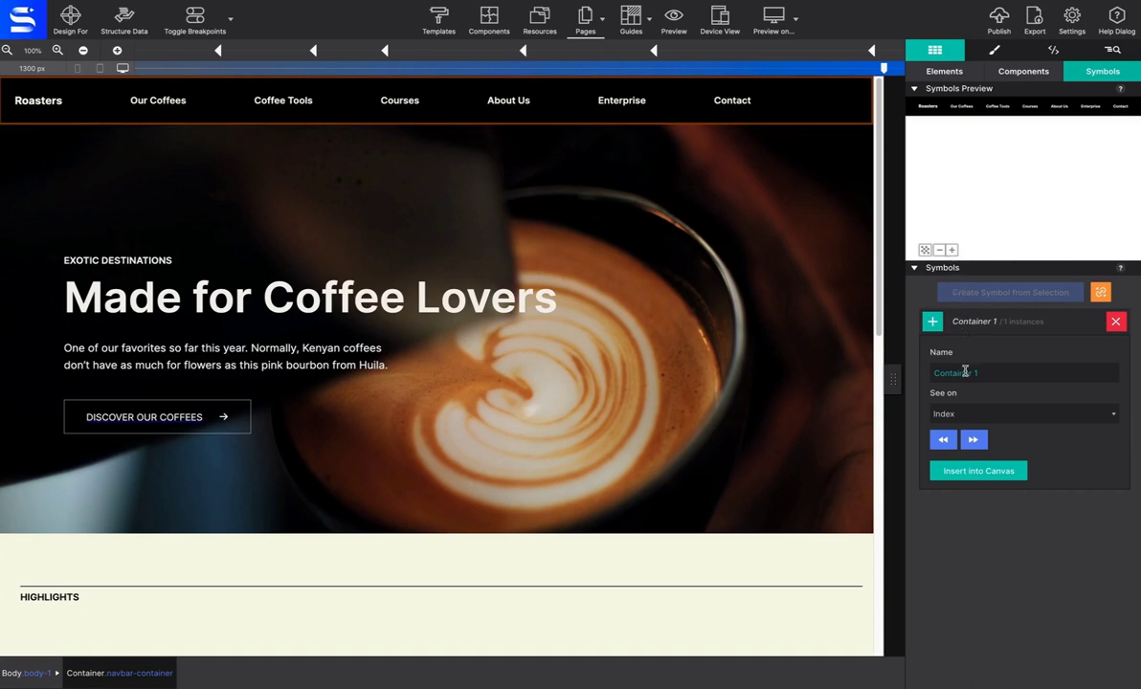
double_click(955, 372)
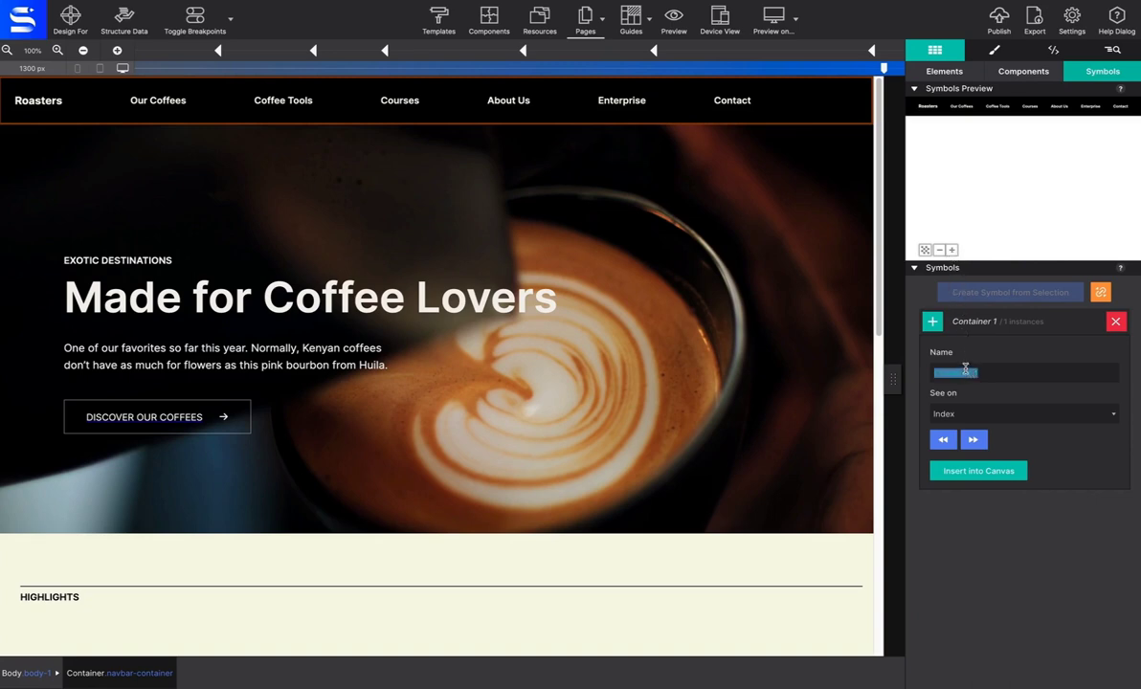
text(Menu)
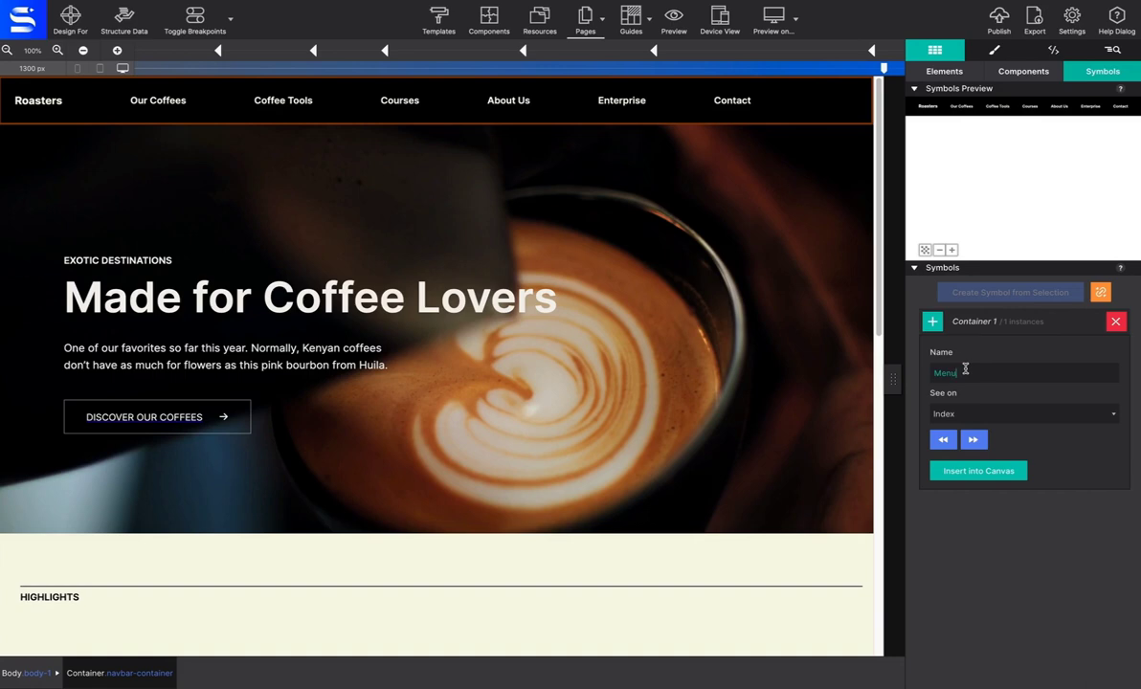
mouse_move(976, 426)
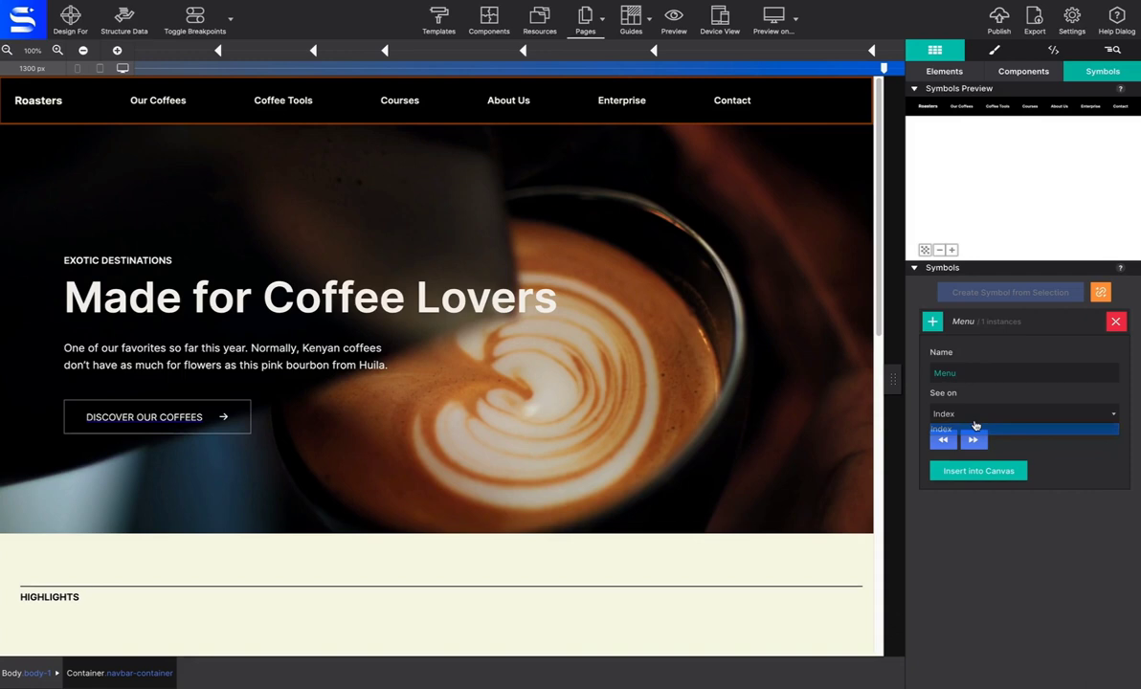
click(1022, 413)
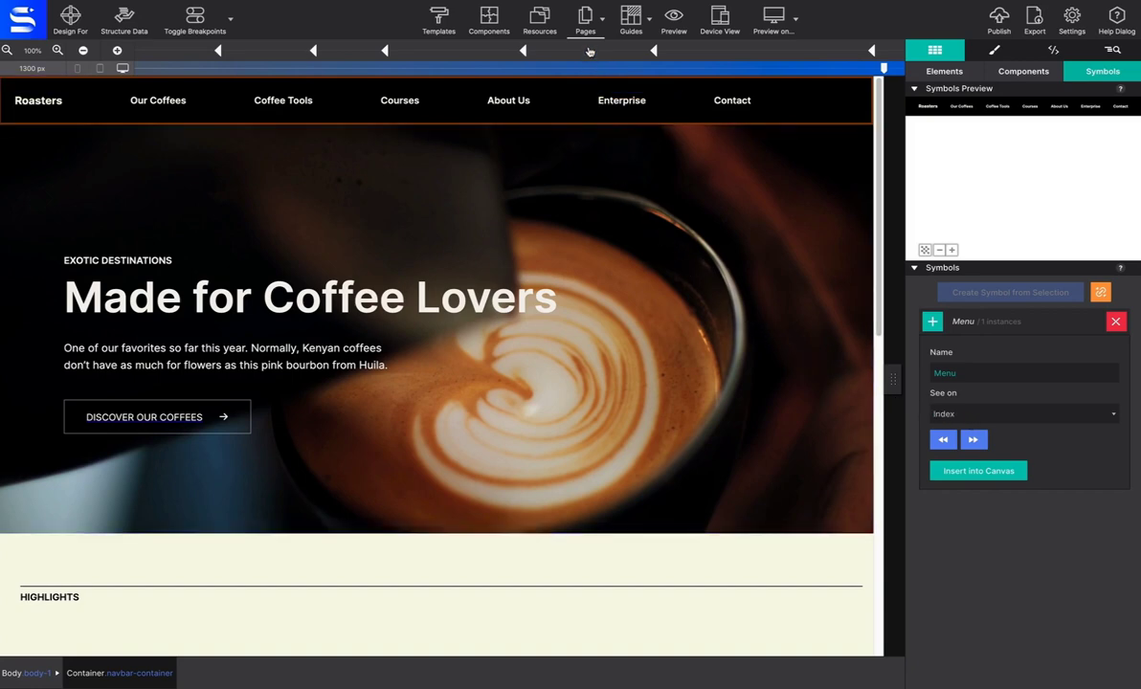
- Activate the shop-our-coffees page from the Pages menu
click(585, 17)
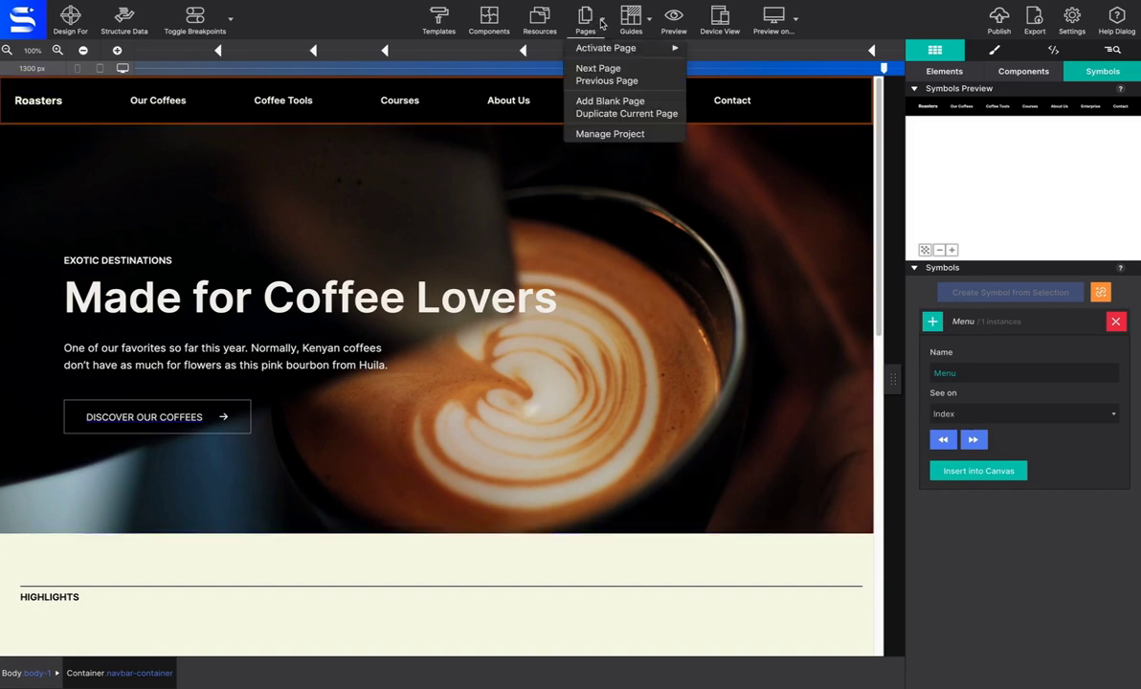
mouse_move(606, 48)
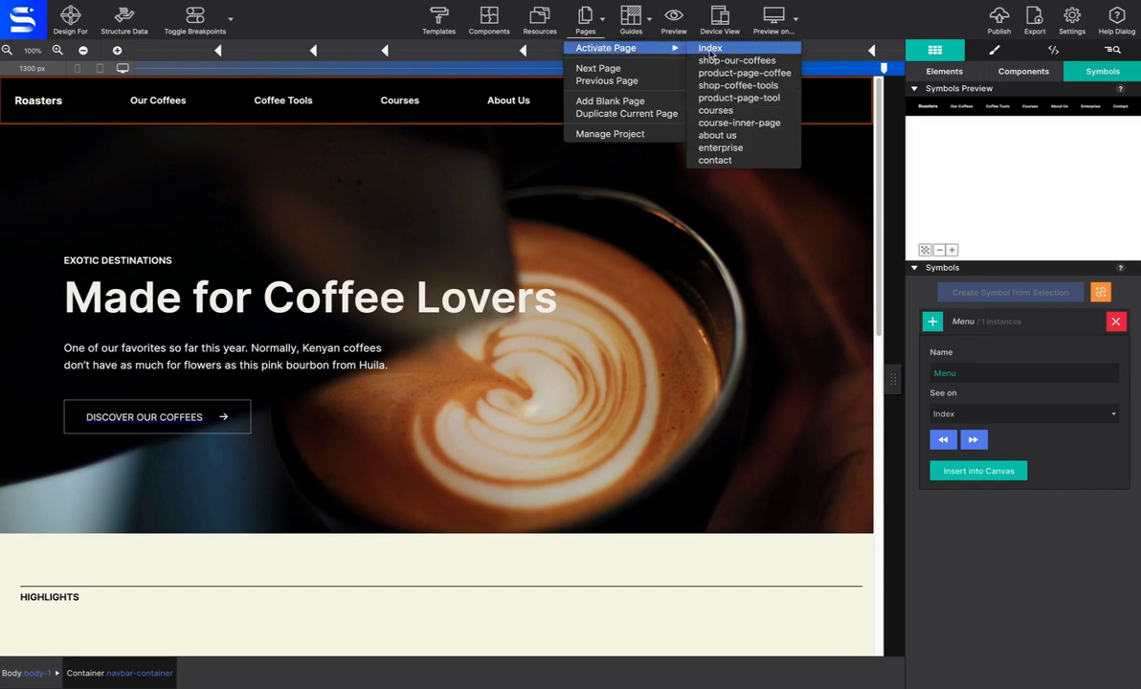
mouse_move(736, 60)
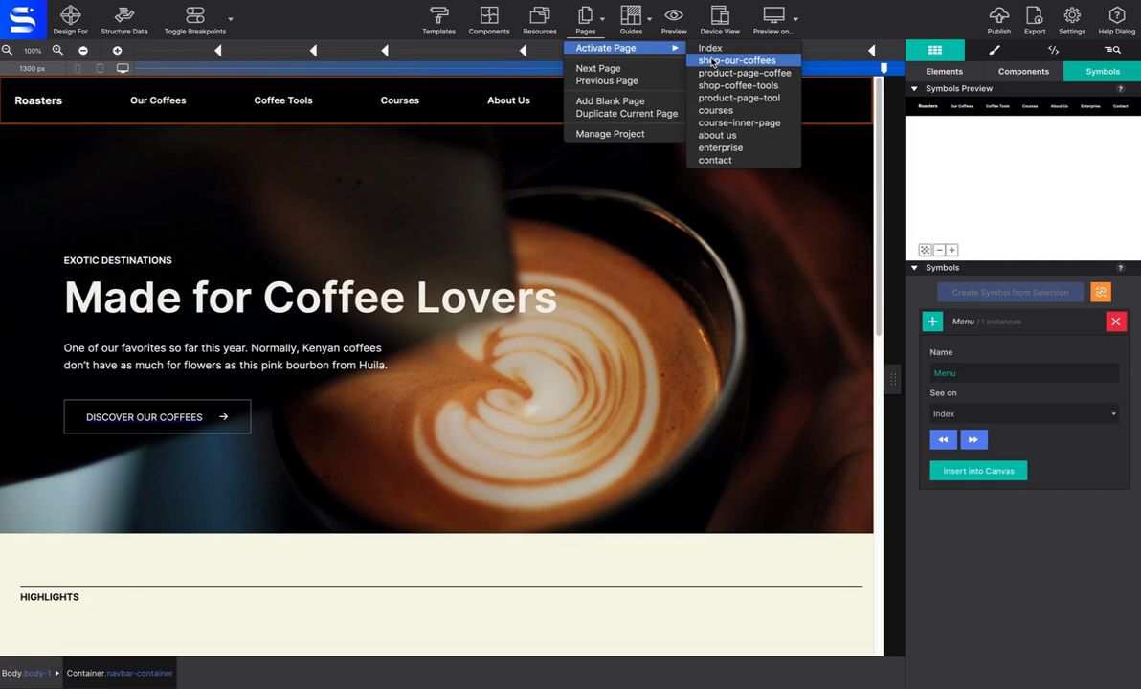
click(710, 48)
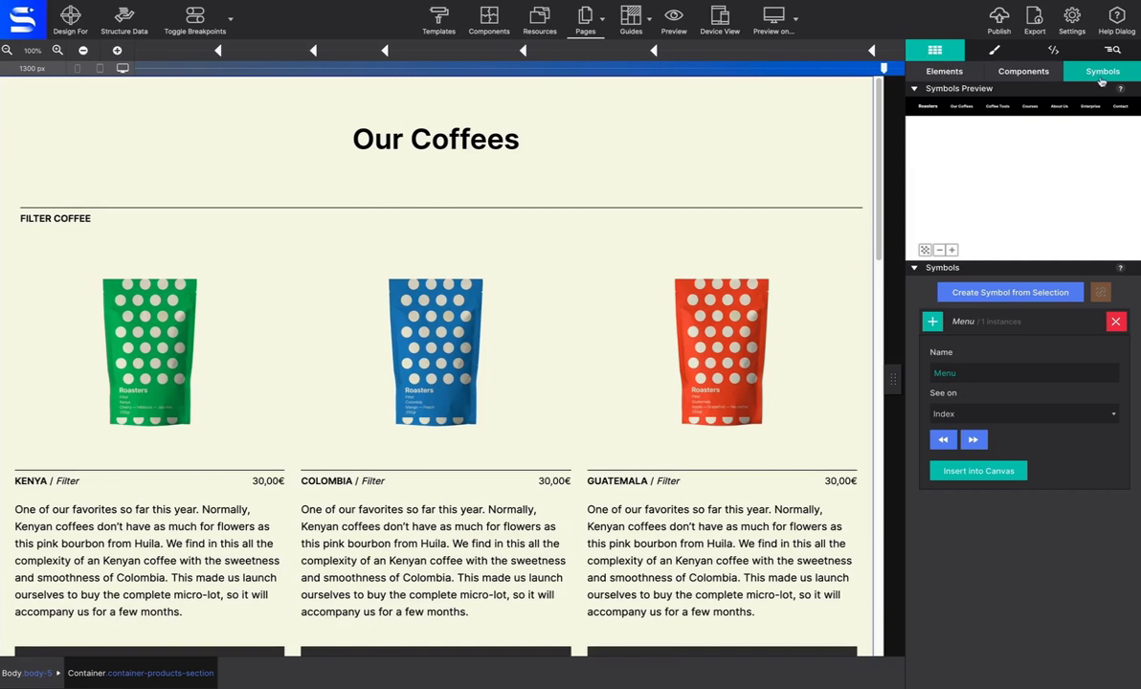
mouse_move(1000, 326)
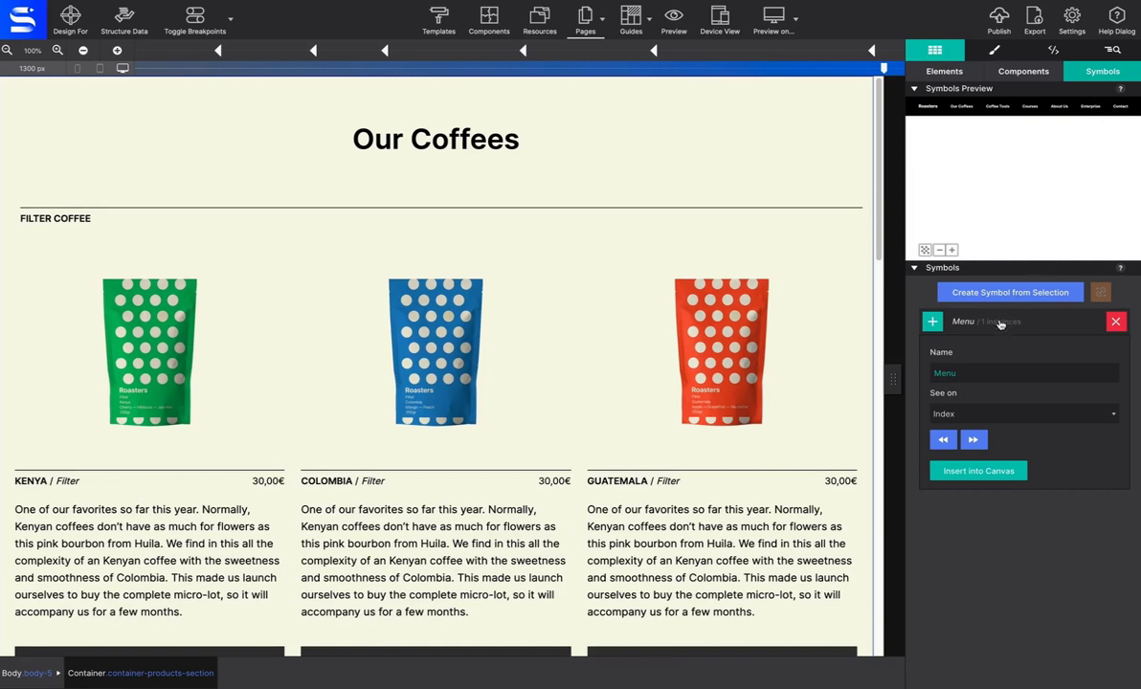
mouse_move(1001, 327)
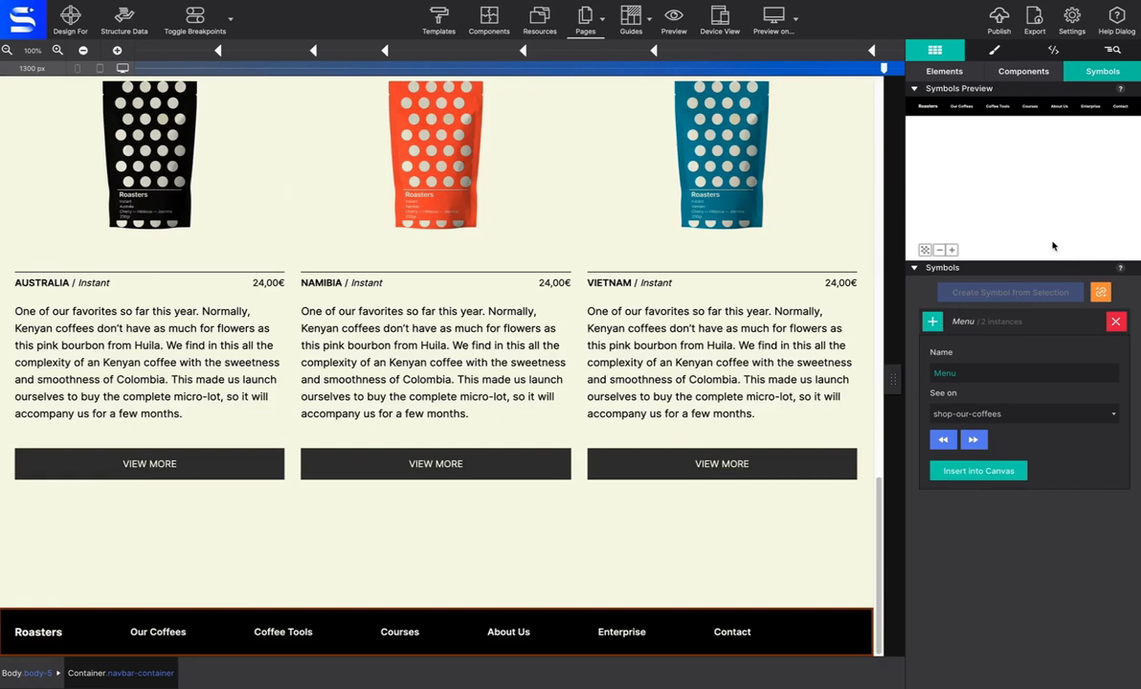
mouse_move(1092, 129)
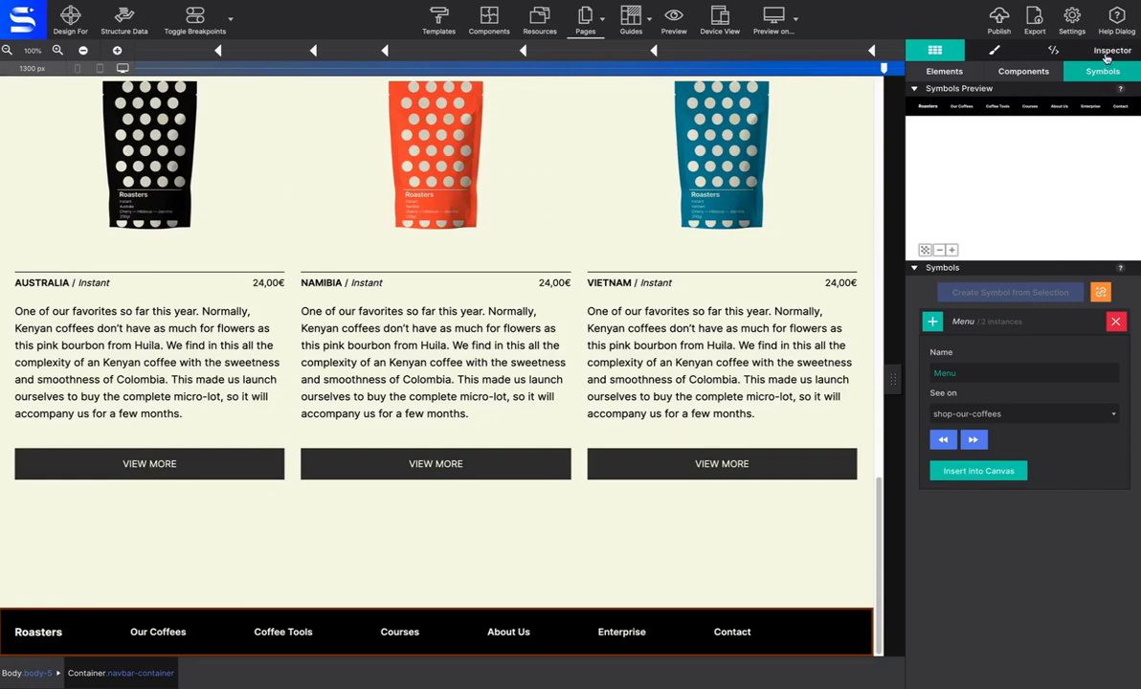
- Collapse all nodes in the Element Inspector tree and bring up the navbar's Styles tab
click(1111, 50)
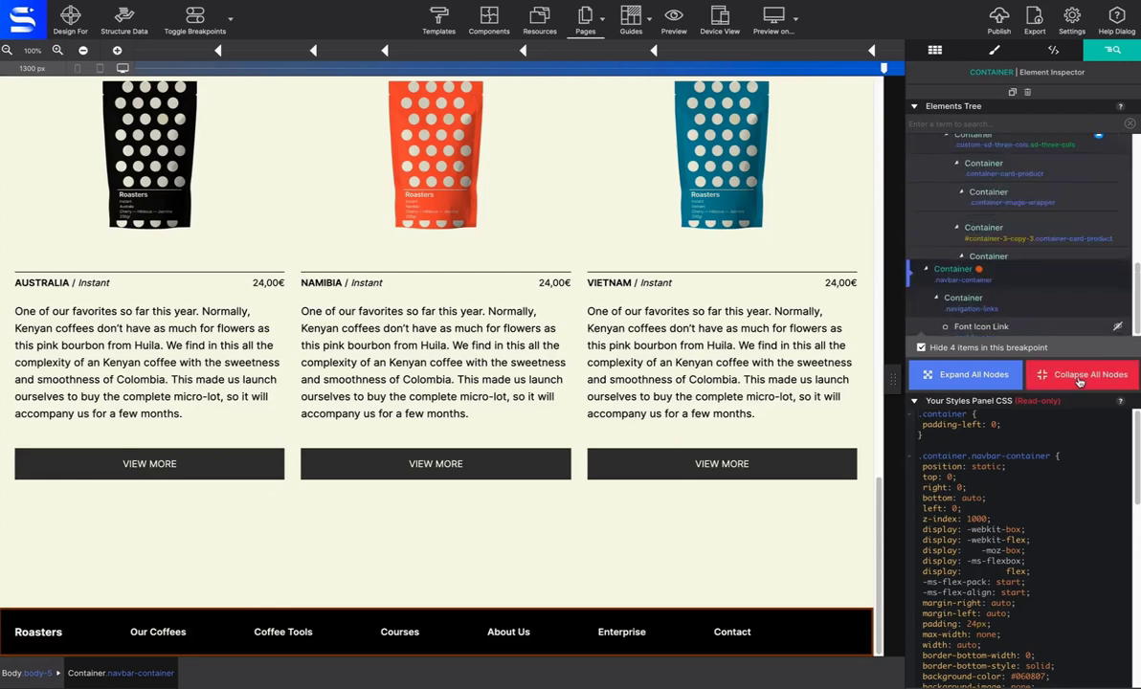
click(1082, 374)
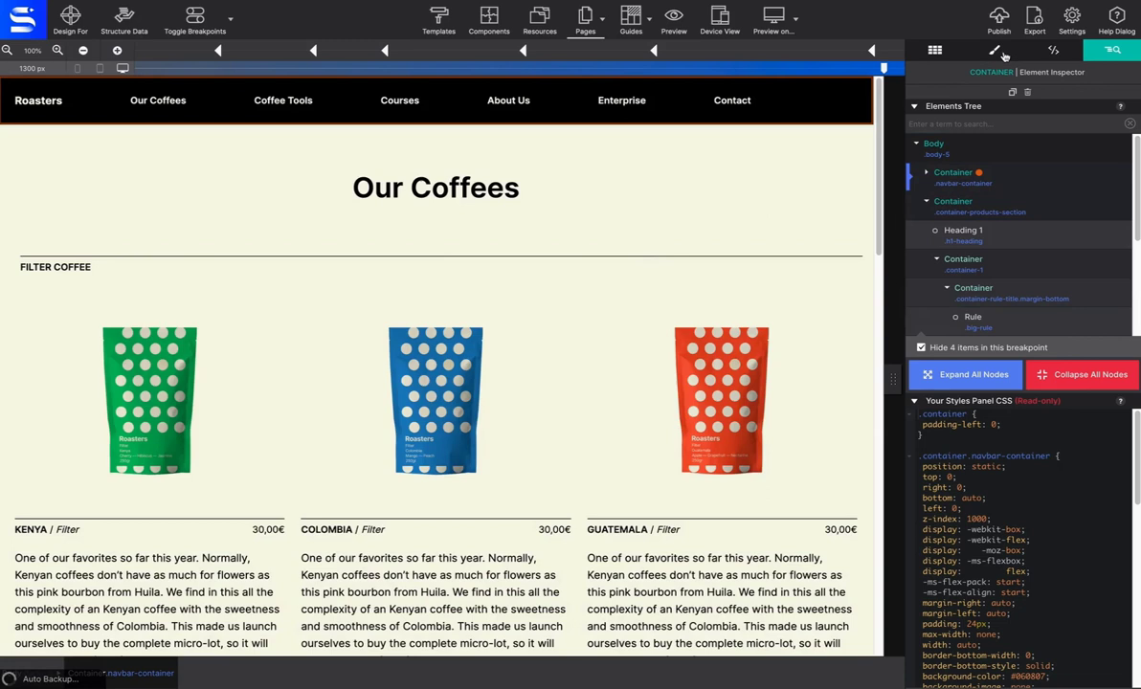
click(994, 50)
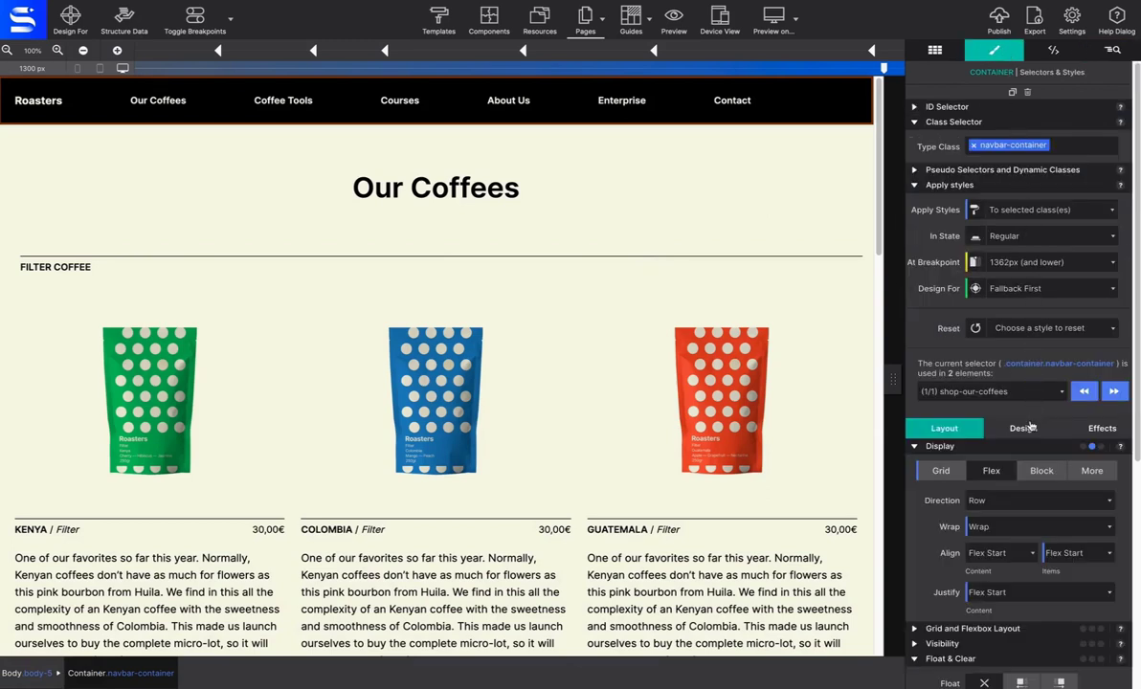
- Set the Our Coffees navbar background colour to brown #7f5437
click(1024, 428)
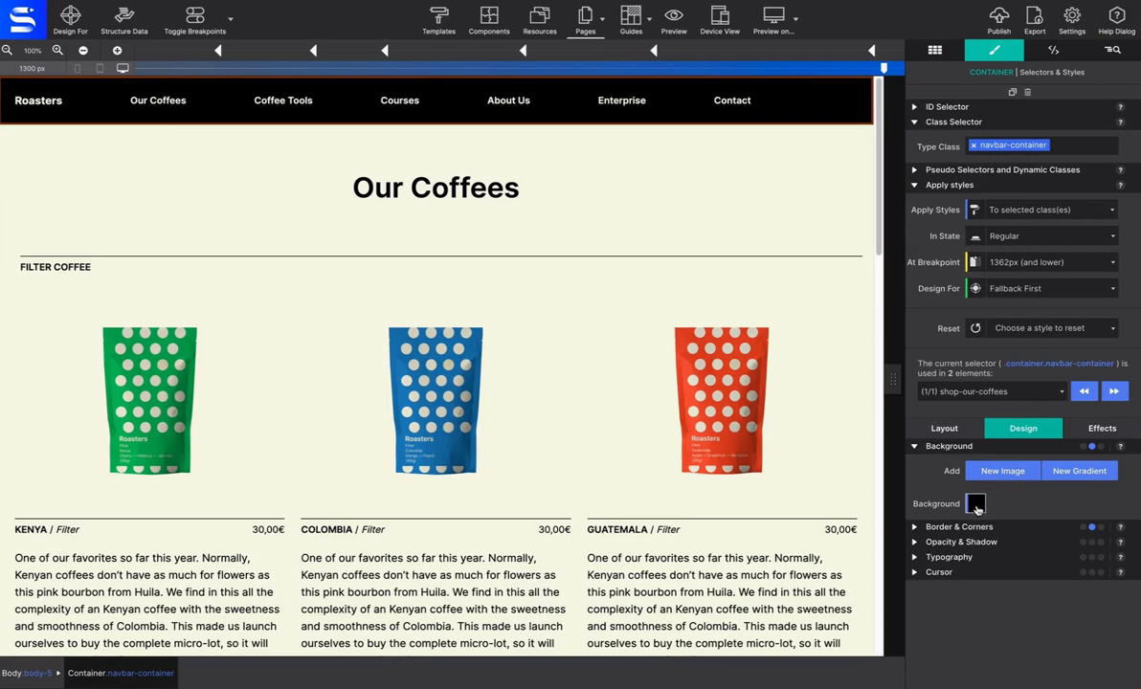
click(974, 504)
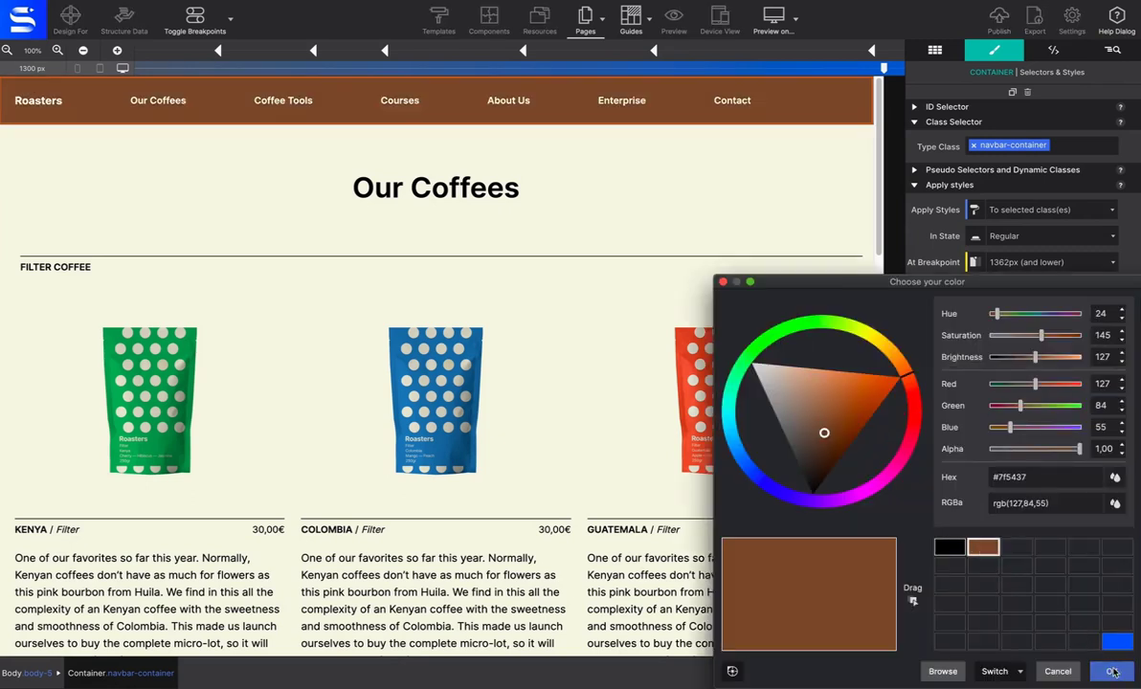
click(1113, 671)
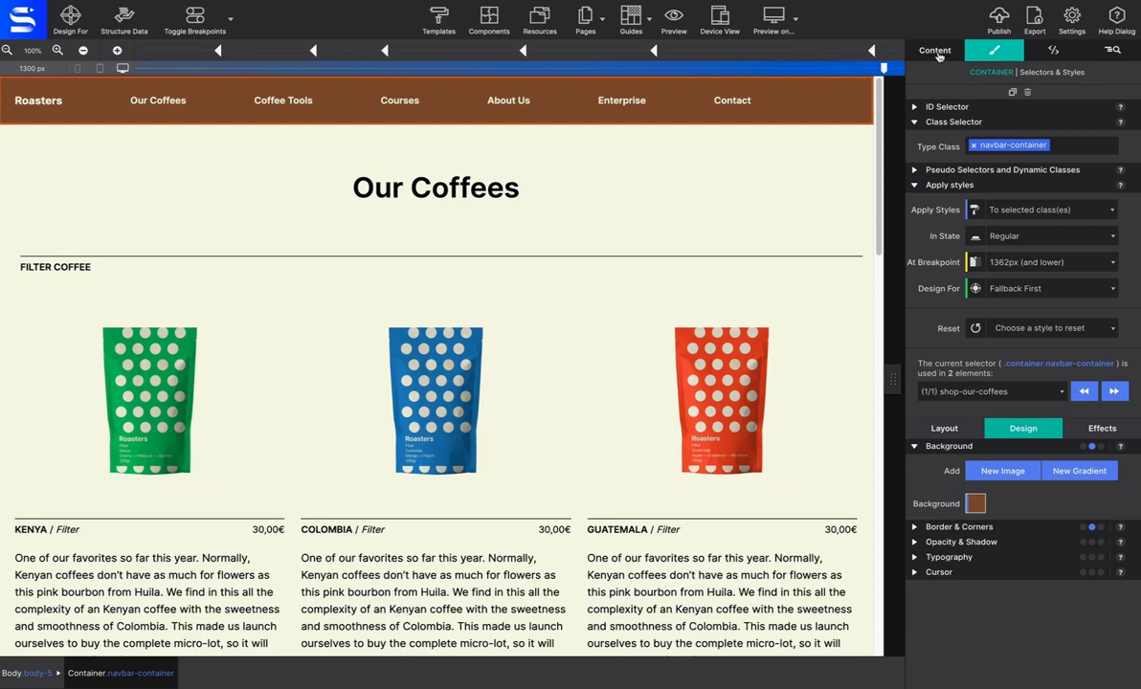
- Unlink this navbar from the Menu symbol and rename its Contact link to 'Different'
click(934, 50)
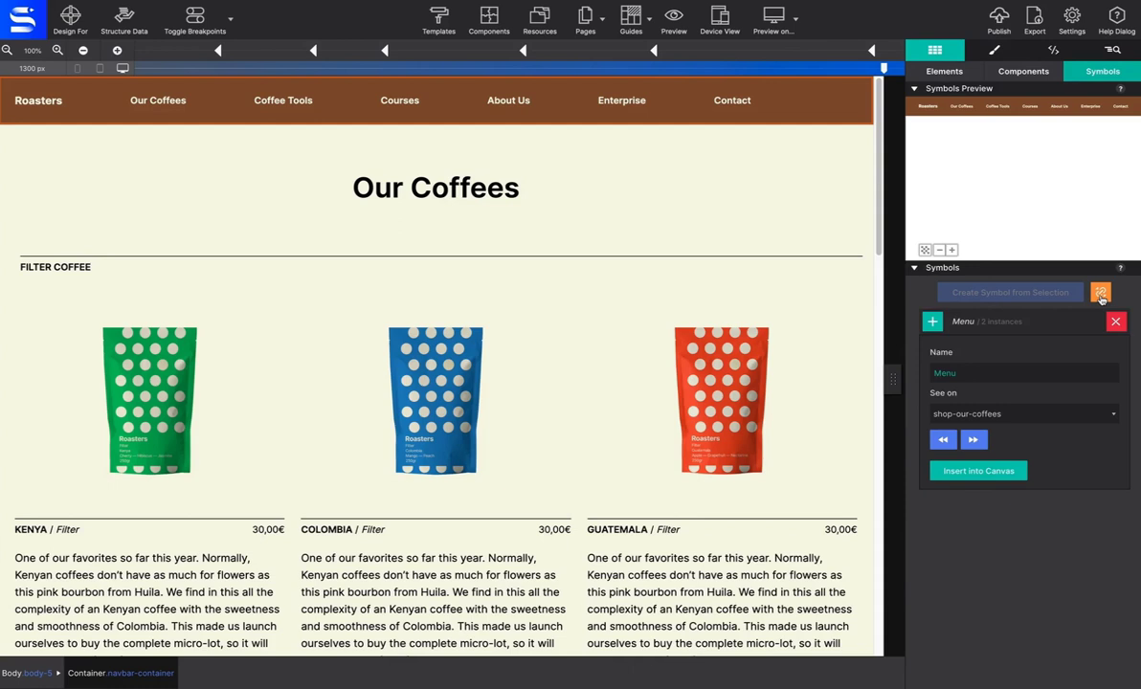
mouse_move(1101, 293)
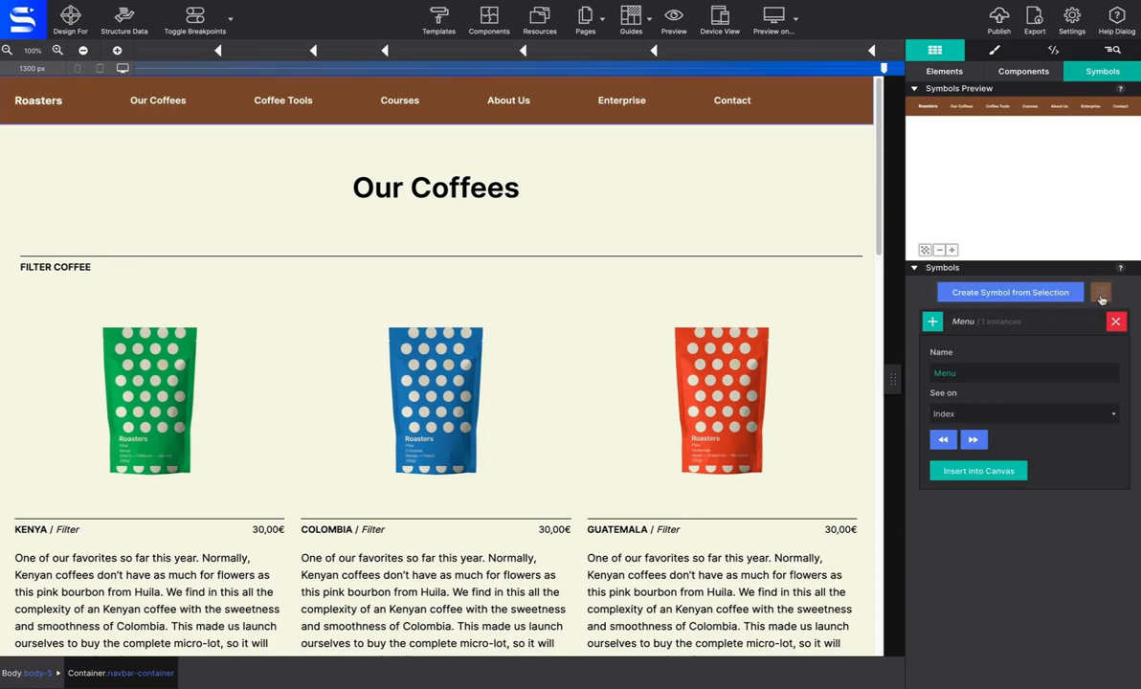
click(732, 99)
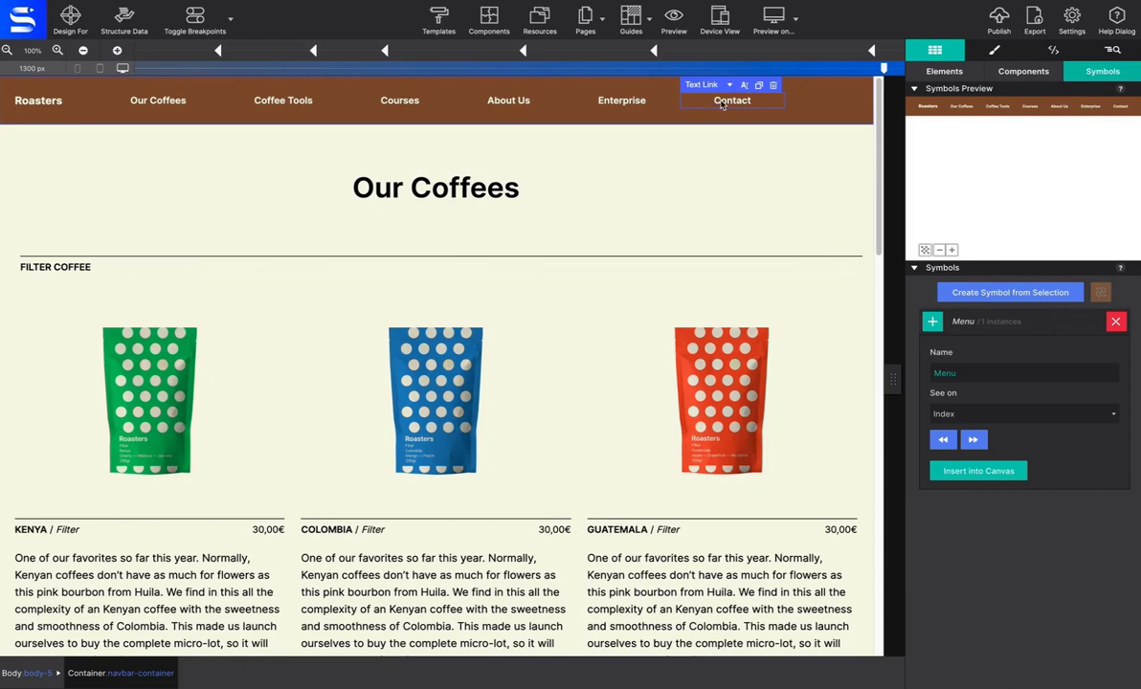
double_click(732, 101)
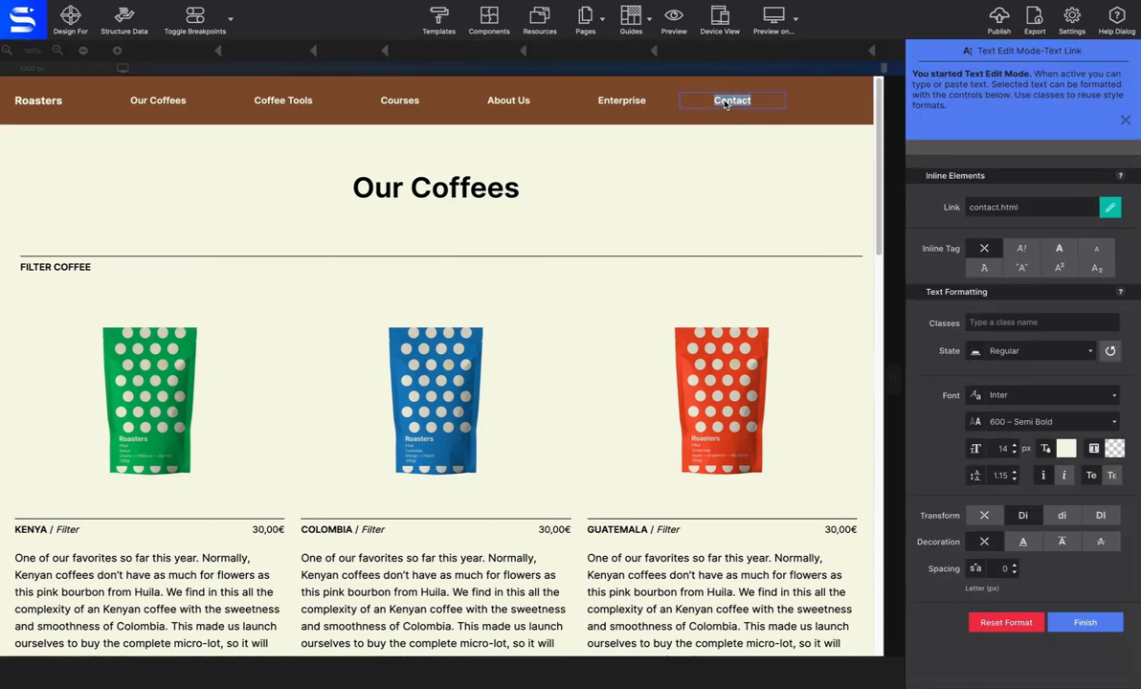
text(Different)
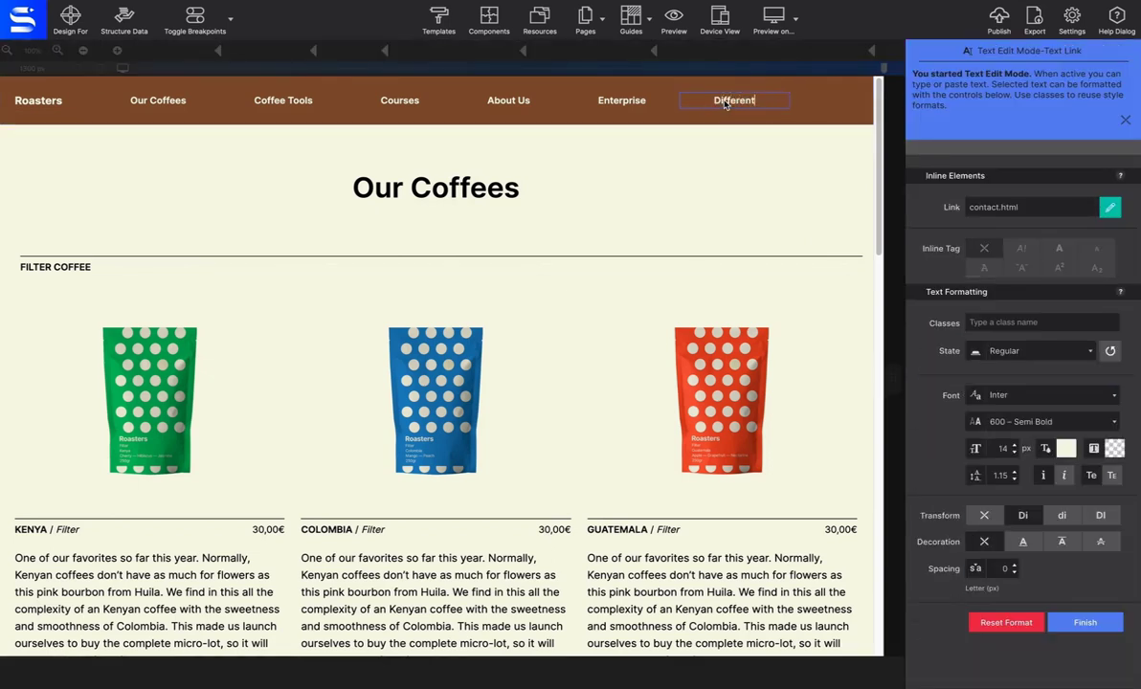
click(1085, 623)
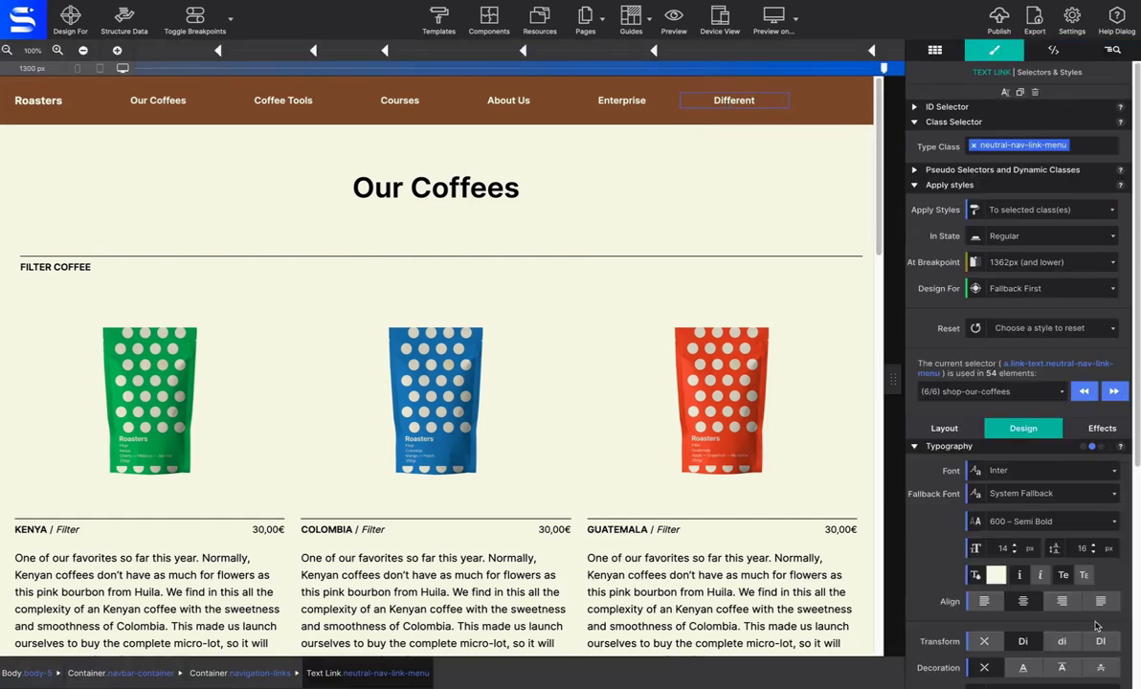
click(585, 17)
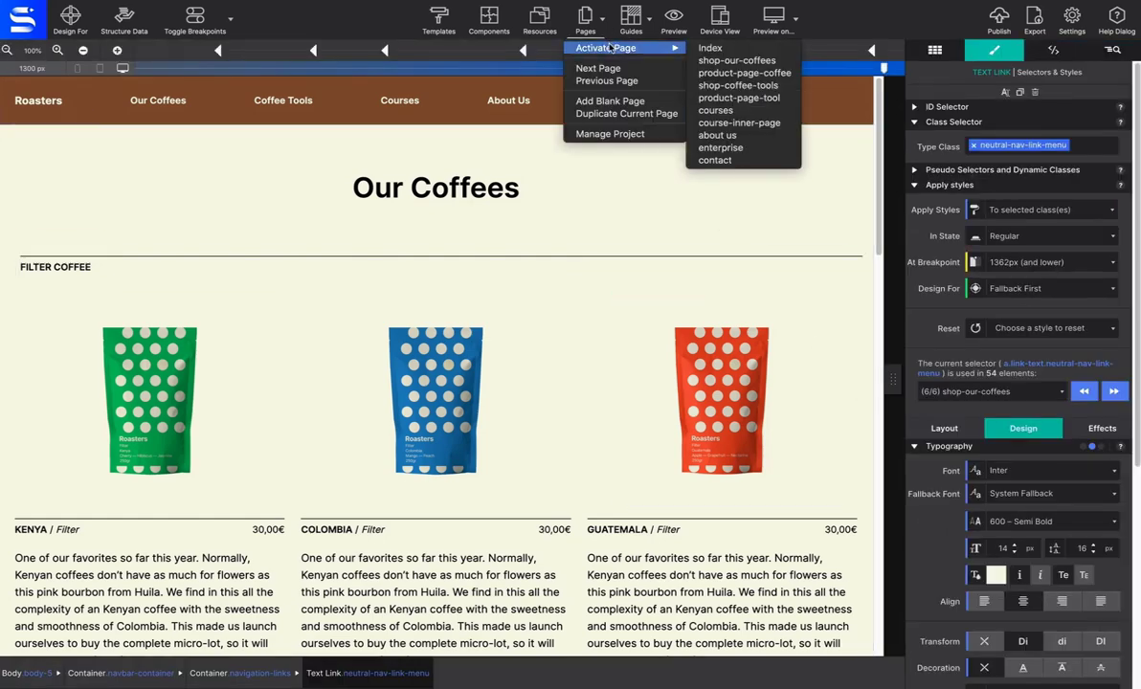
- Switch to the index page and glance over the Symbols list
click(710, 47)
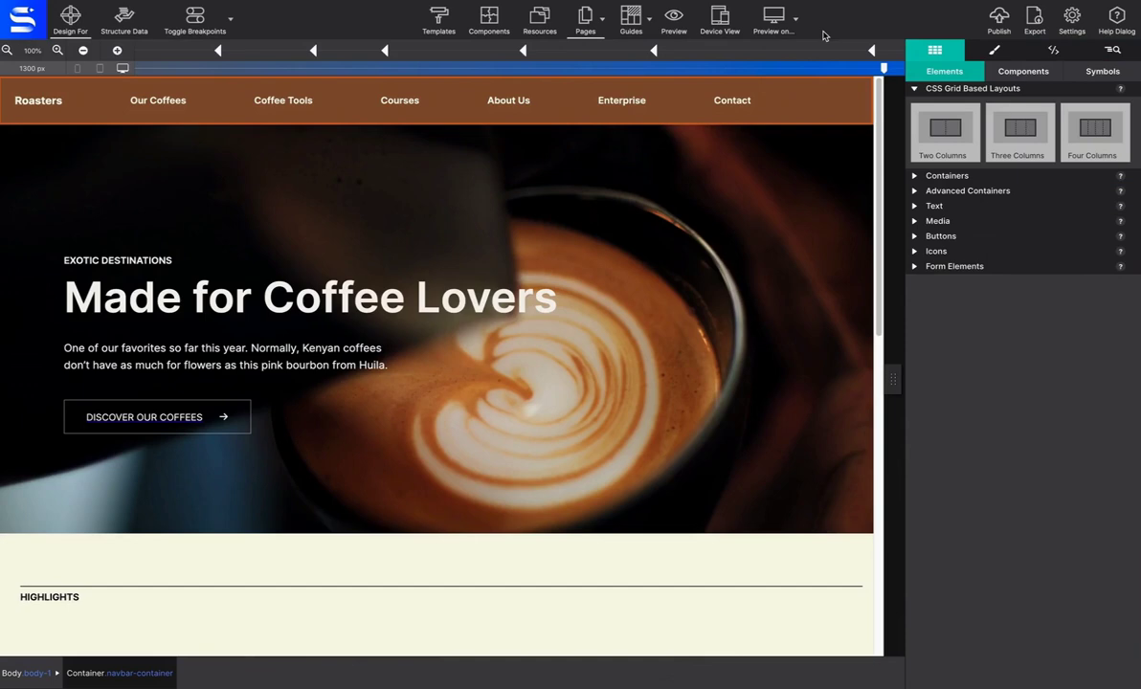
mouse_move(1090, 74)
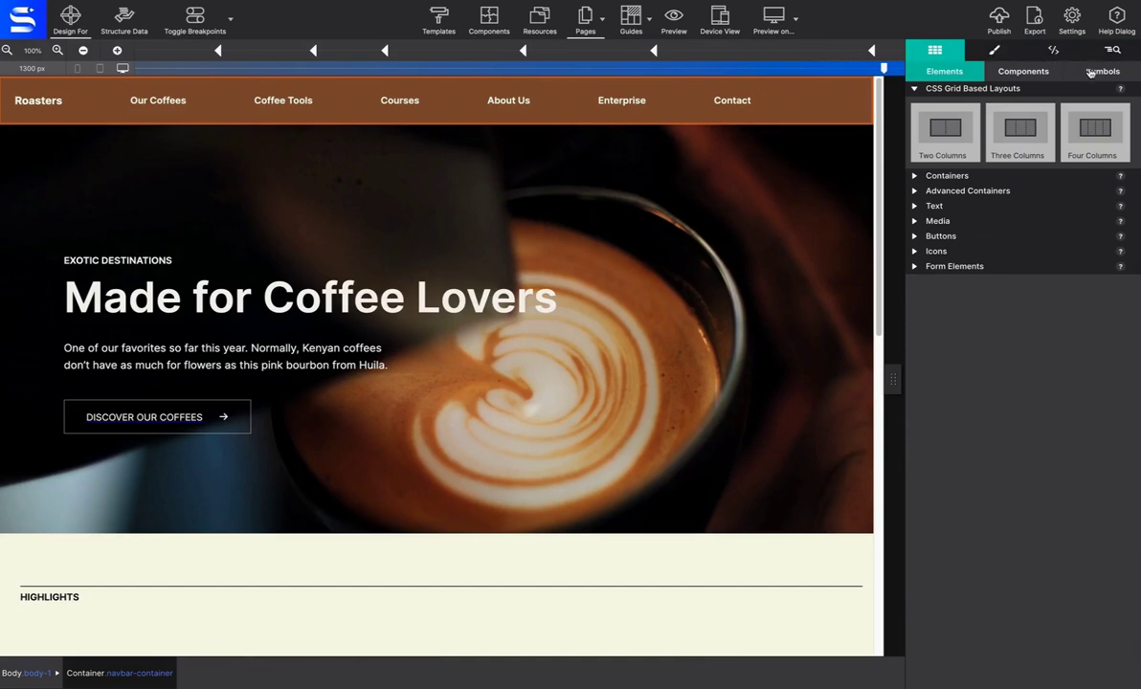
click(1103, 71)
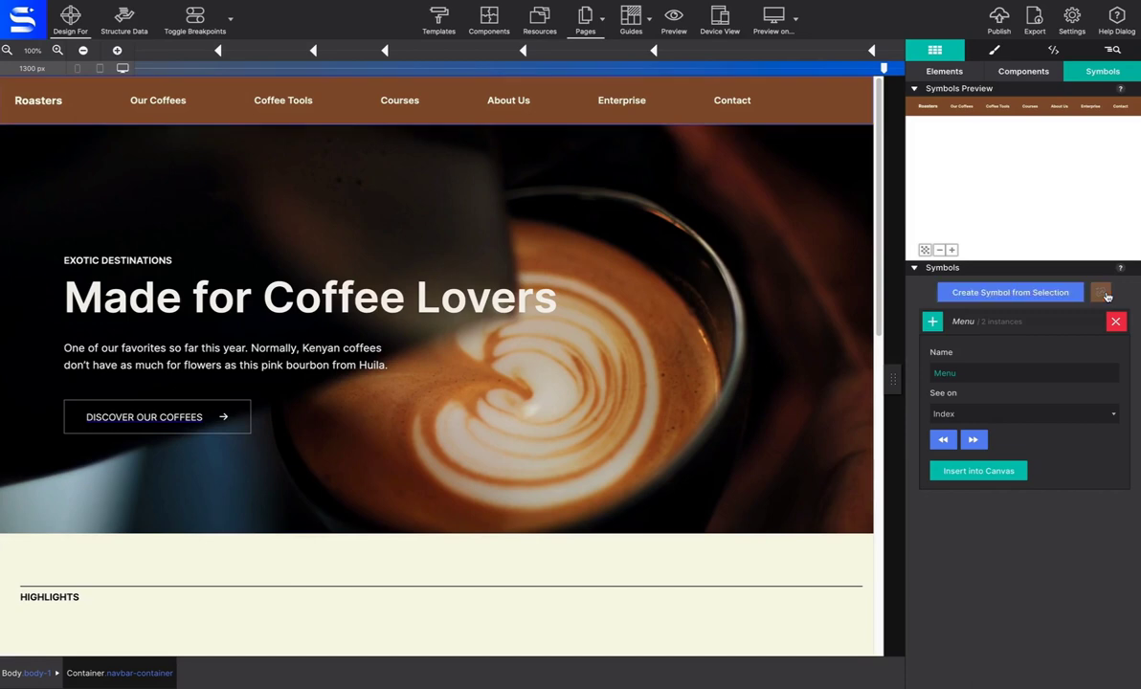
click(944, 71)
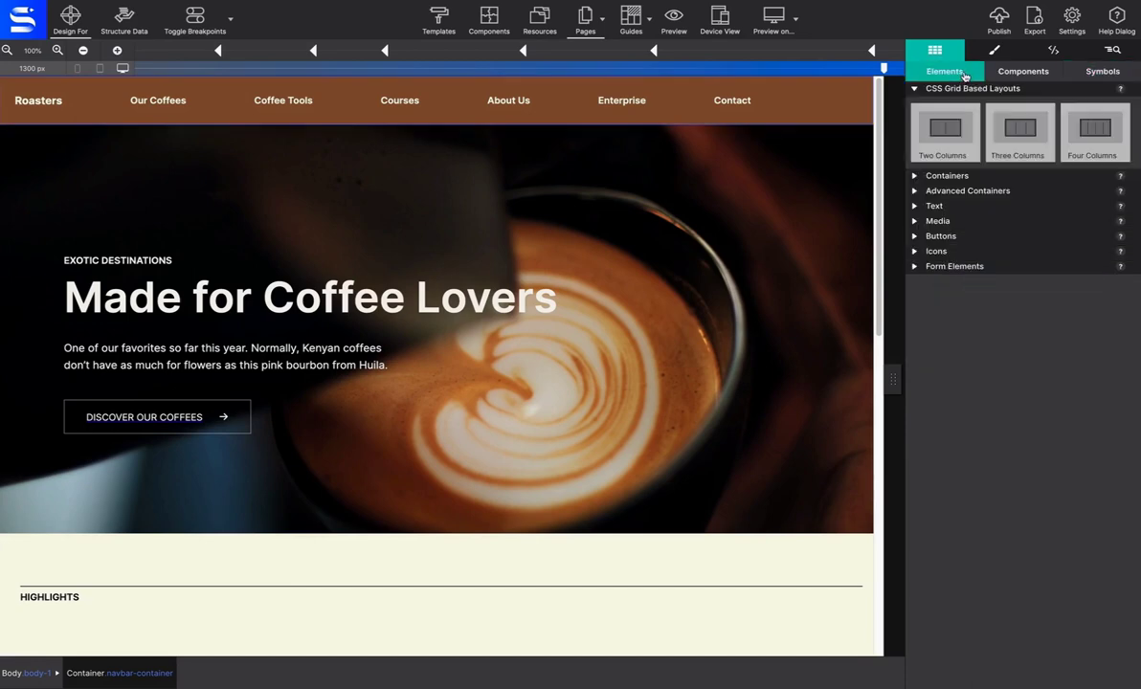
- Add the black-background class to the index navbar so its bar turns black
click(993, 50)
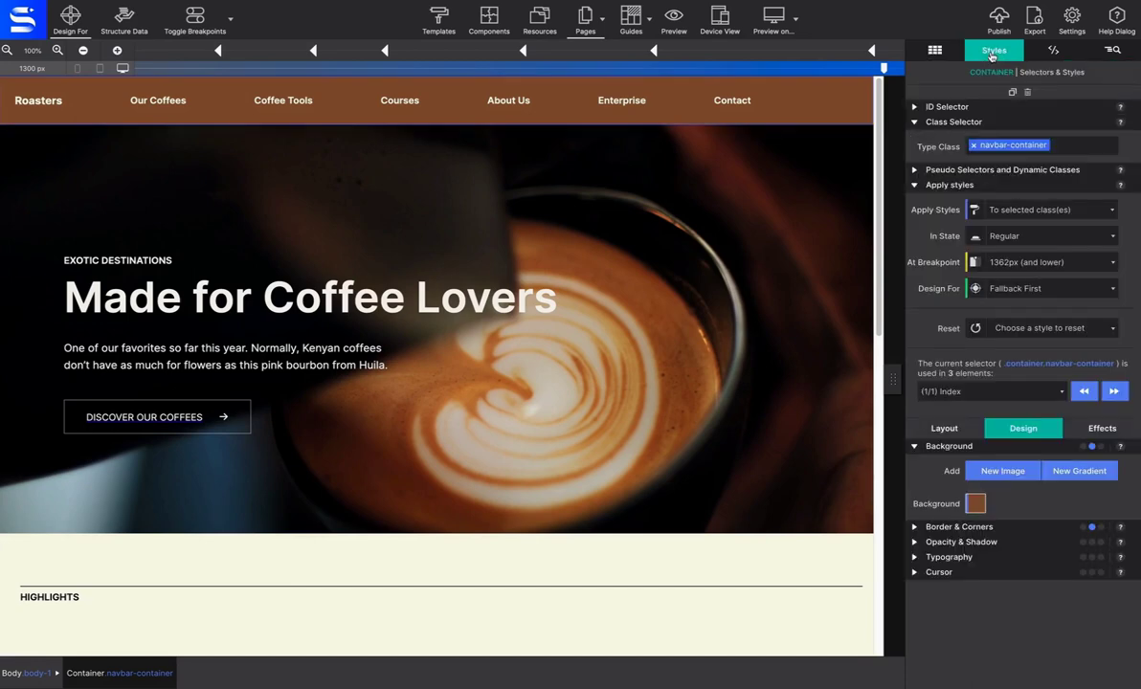
click(1039, 146)
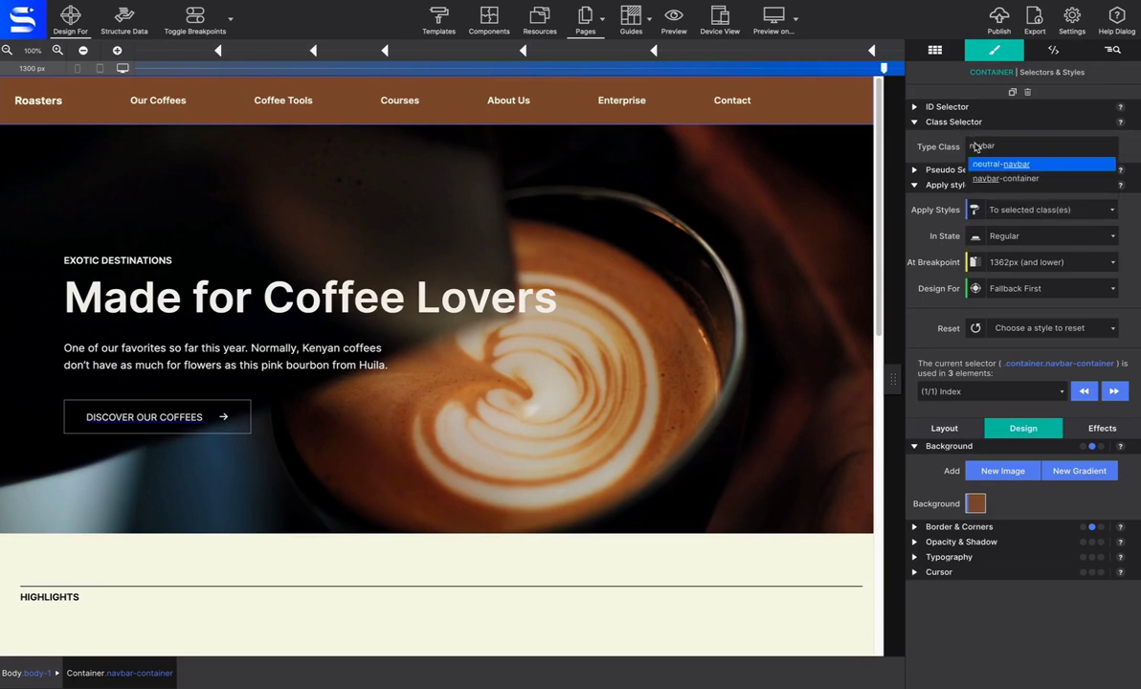
text(black)
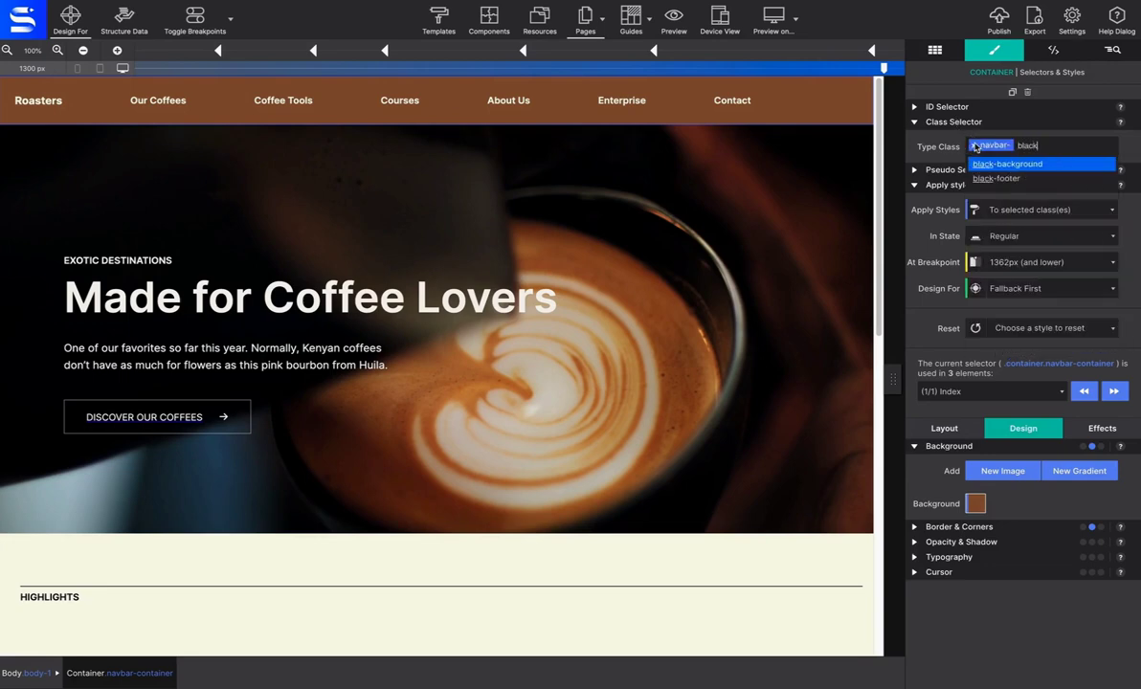
click(1007, 164)
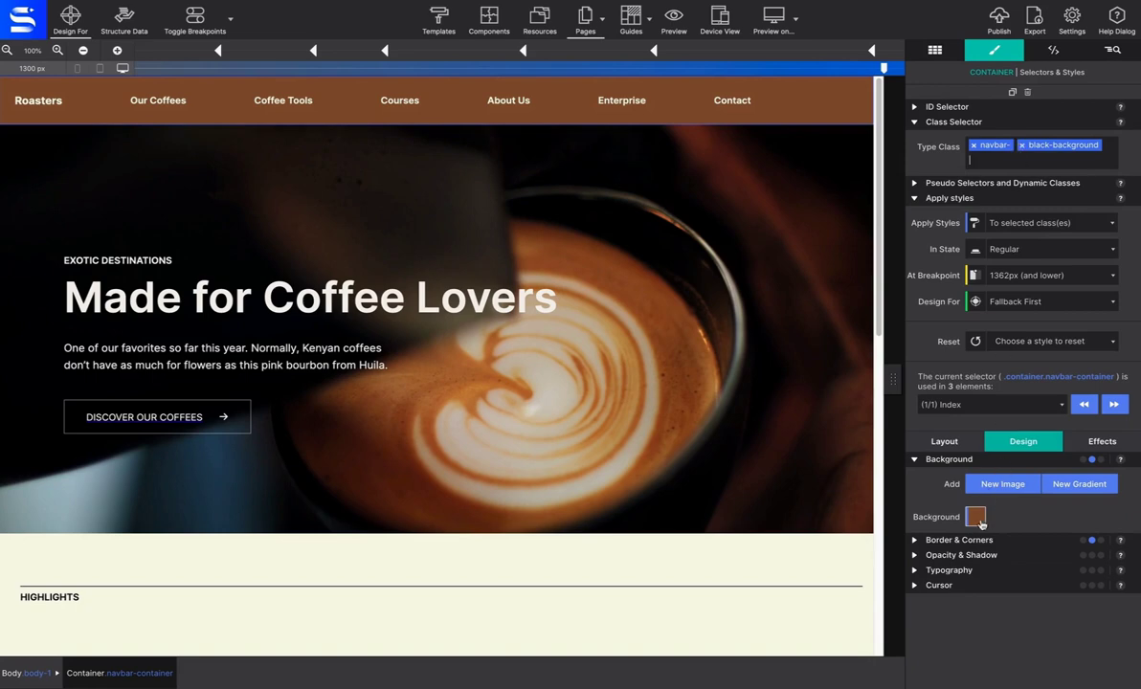
click(975, 516)
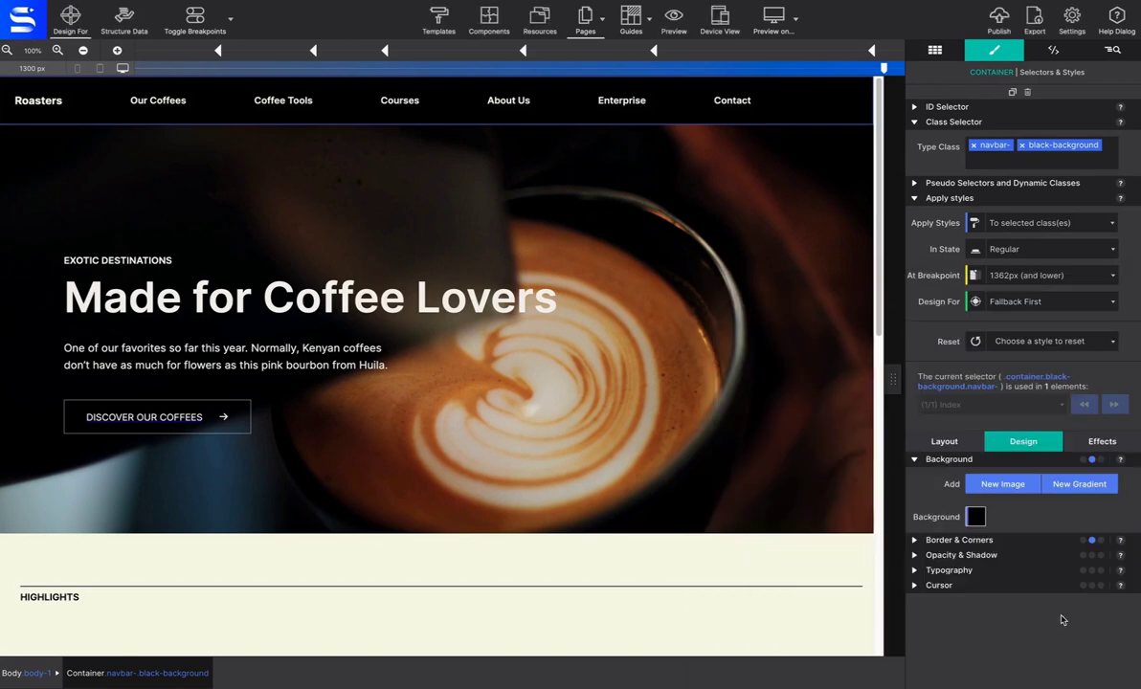
click(585, 17)
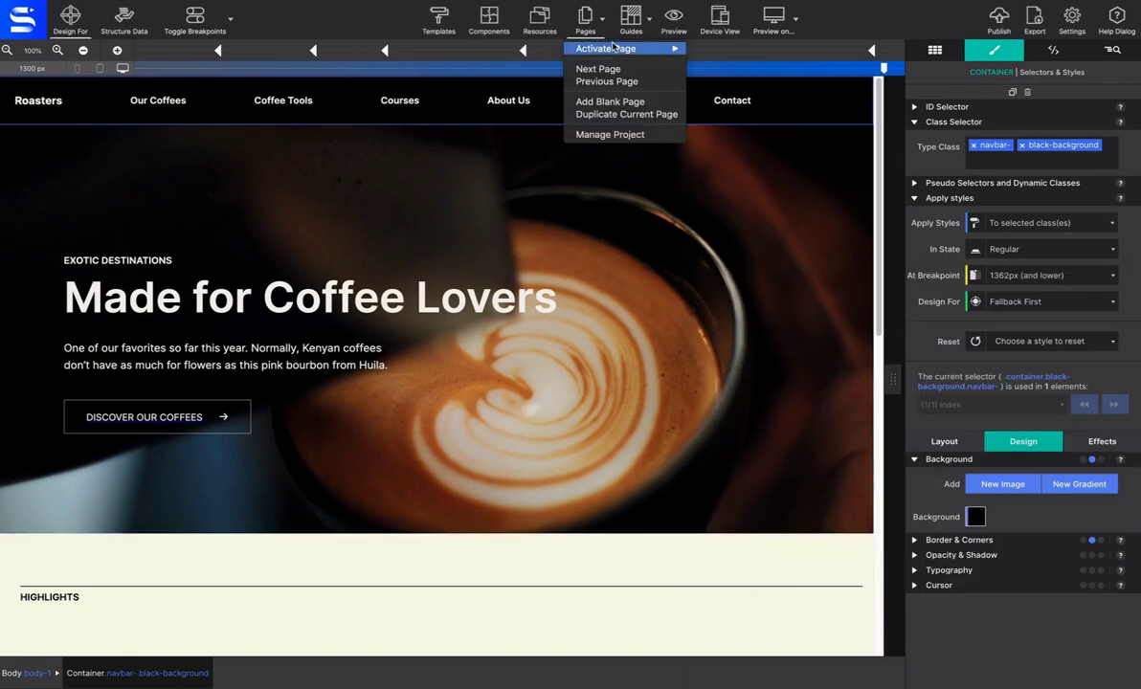